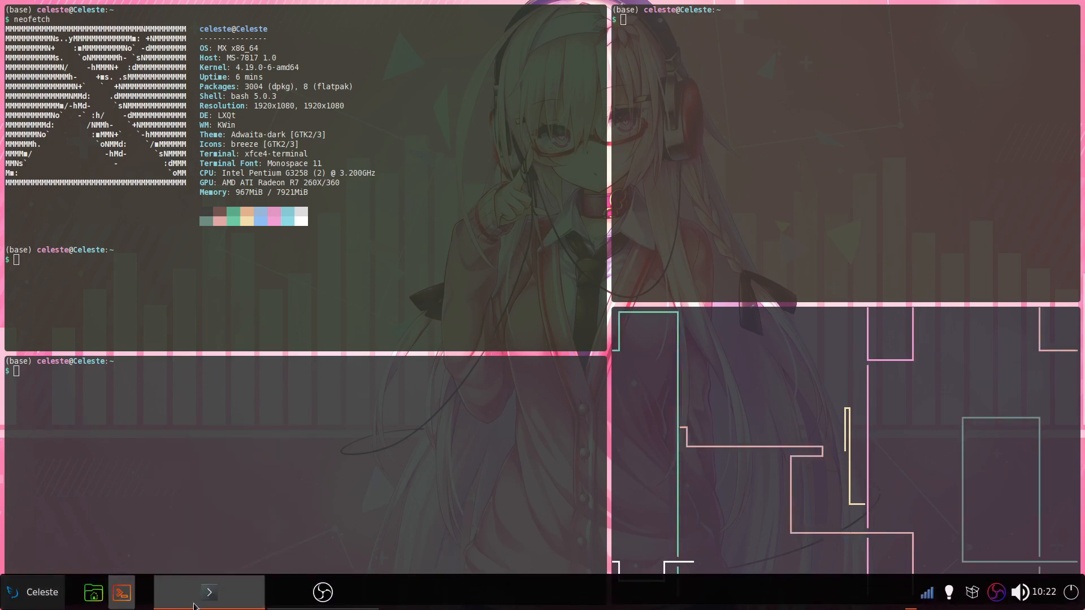
Browse the taskbar and launcher, then start cmatrix in a floating terminal while windows stay untiled.
left_click(121, 592)
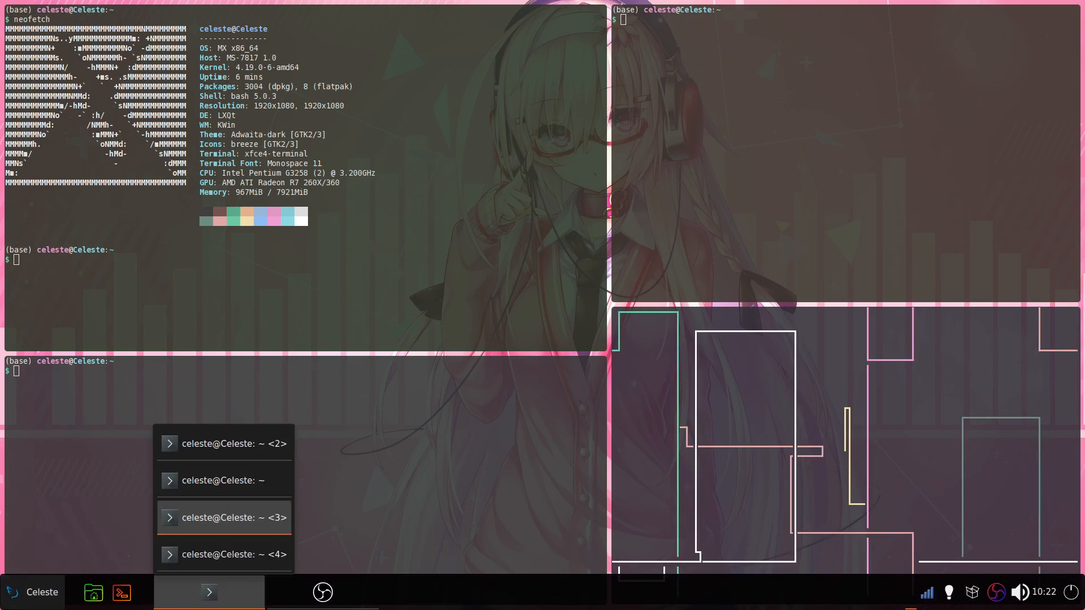
left_click(33, 592)
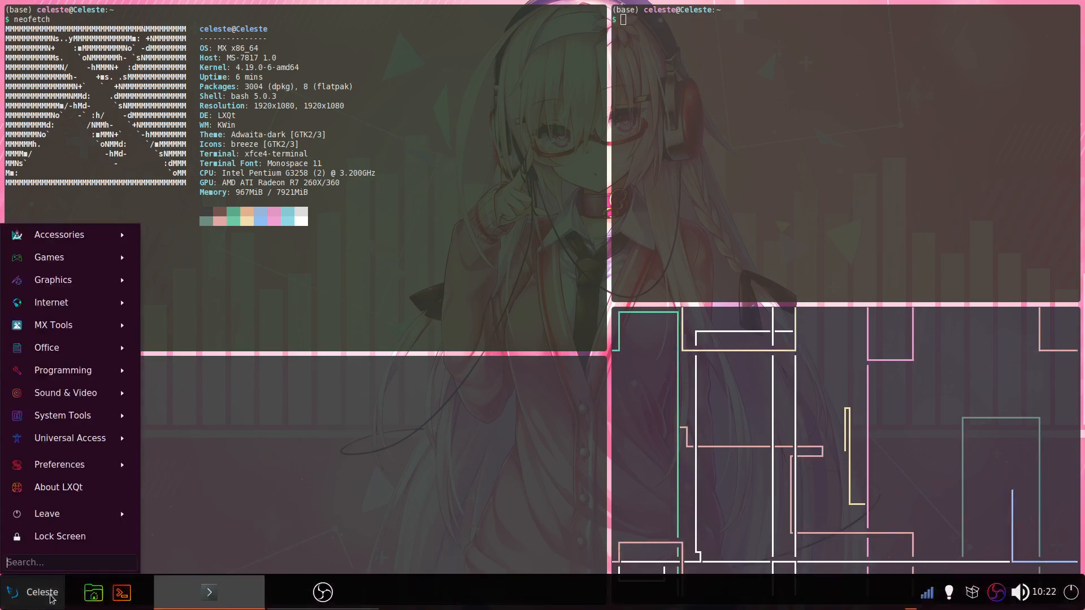
mouse_move(69, 438)
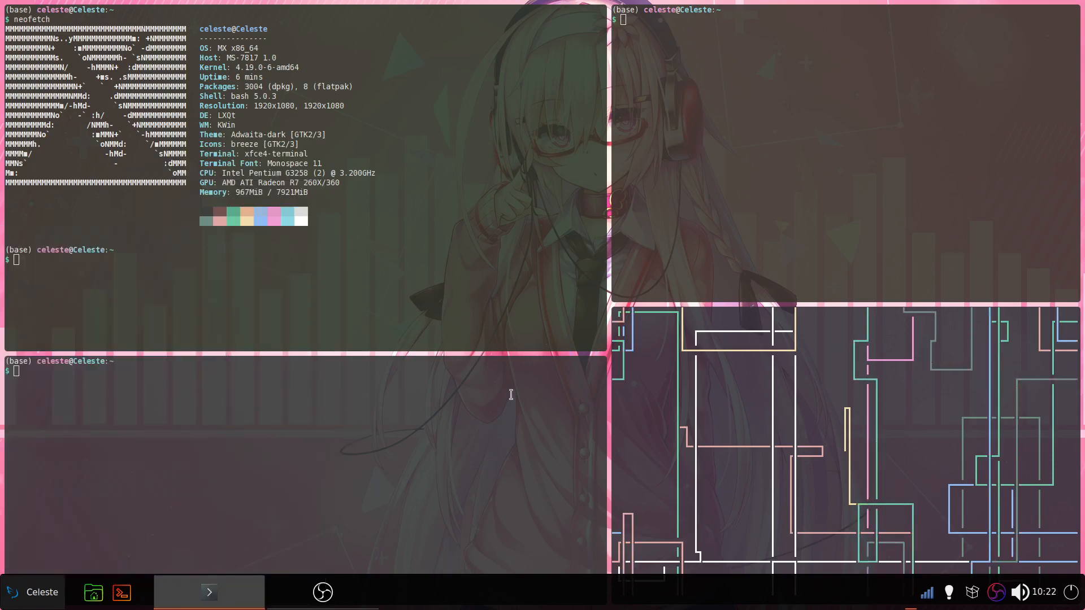
key("super")
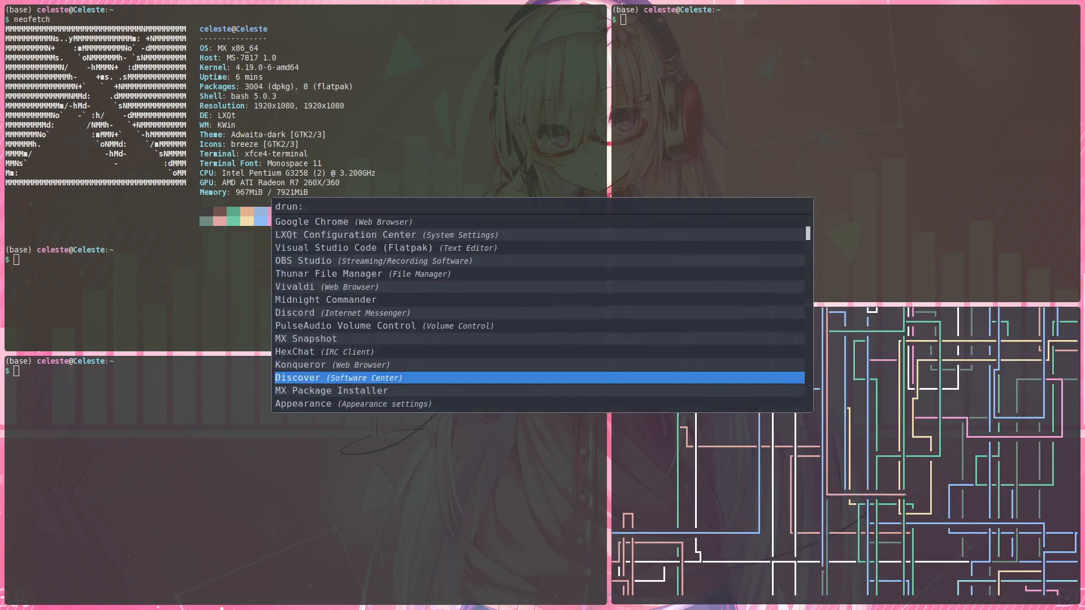
key("Escape")
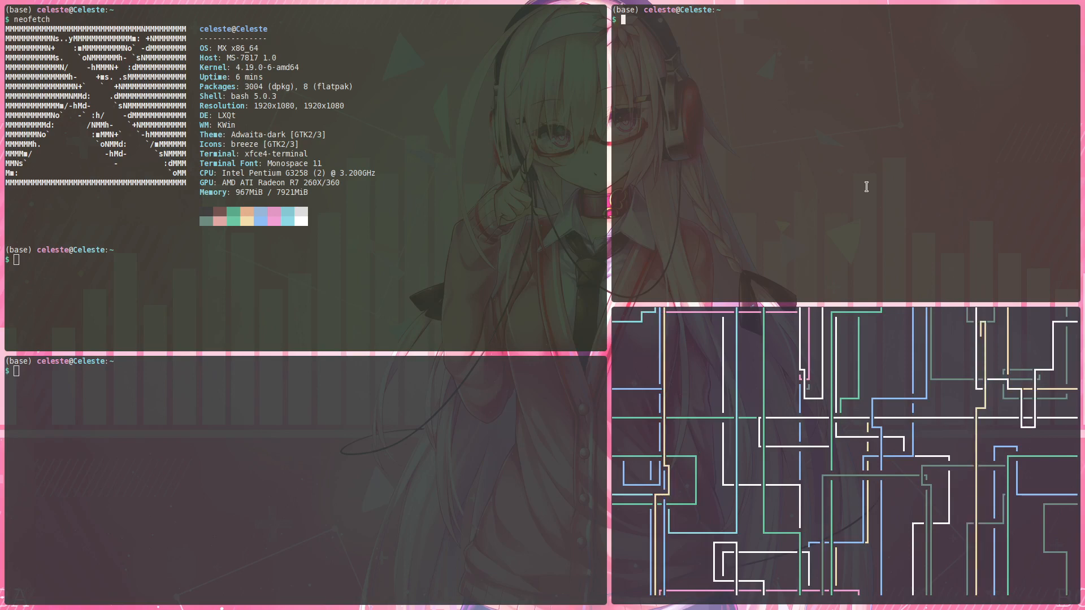
type("cmatrix")
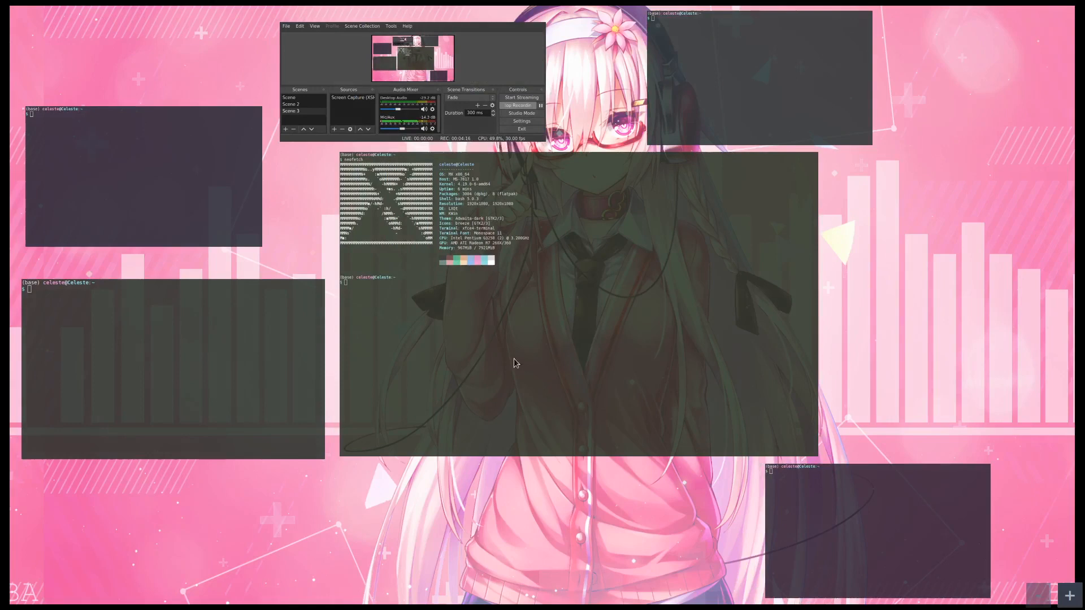
mouse_move(892, 147)
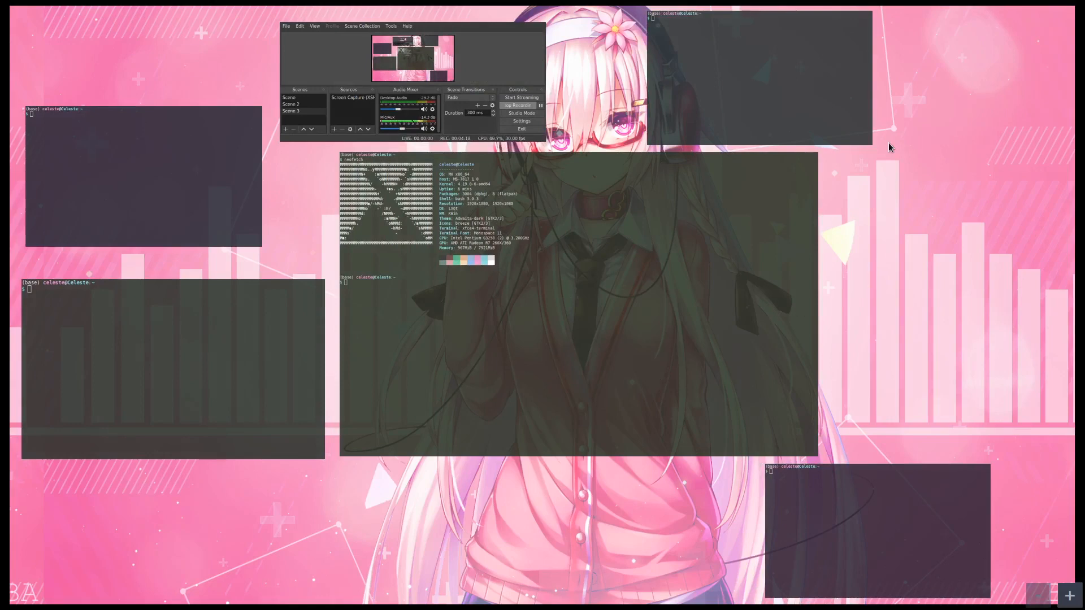